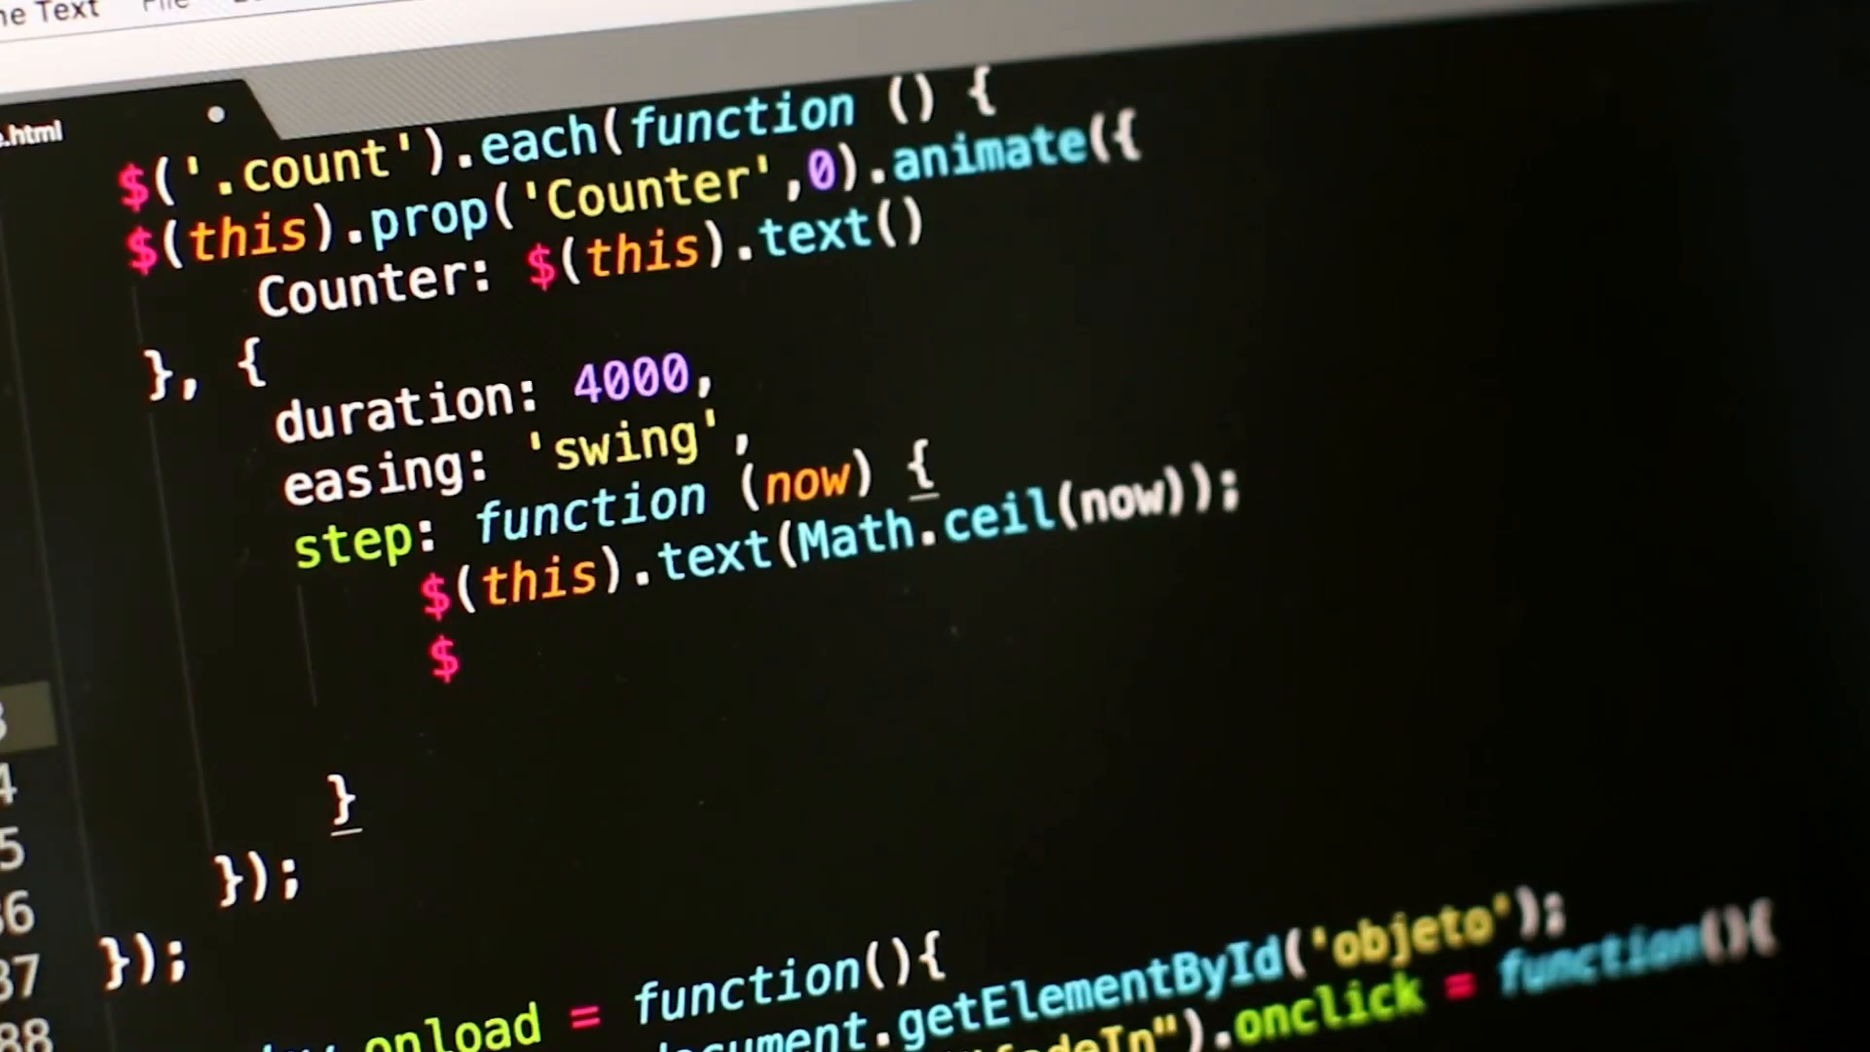
Paste the copied Wikipedia section on YouTube's social impact as plain text after 'Summarise the following.'.
{"action": "type", "text": "(thi"}
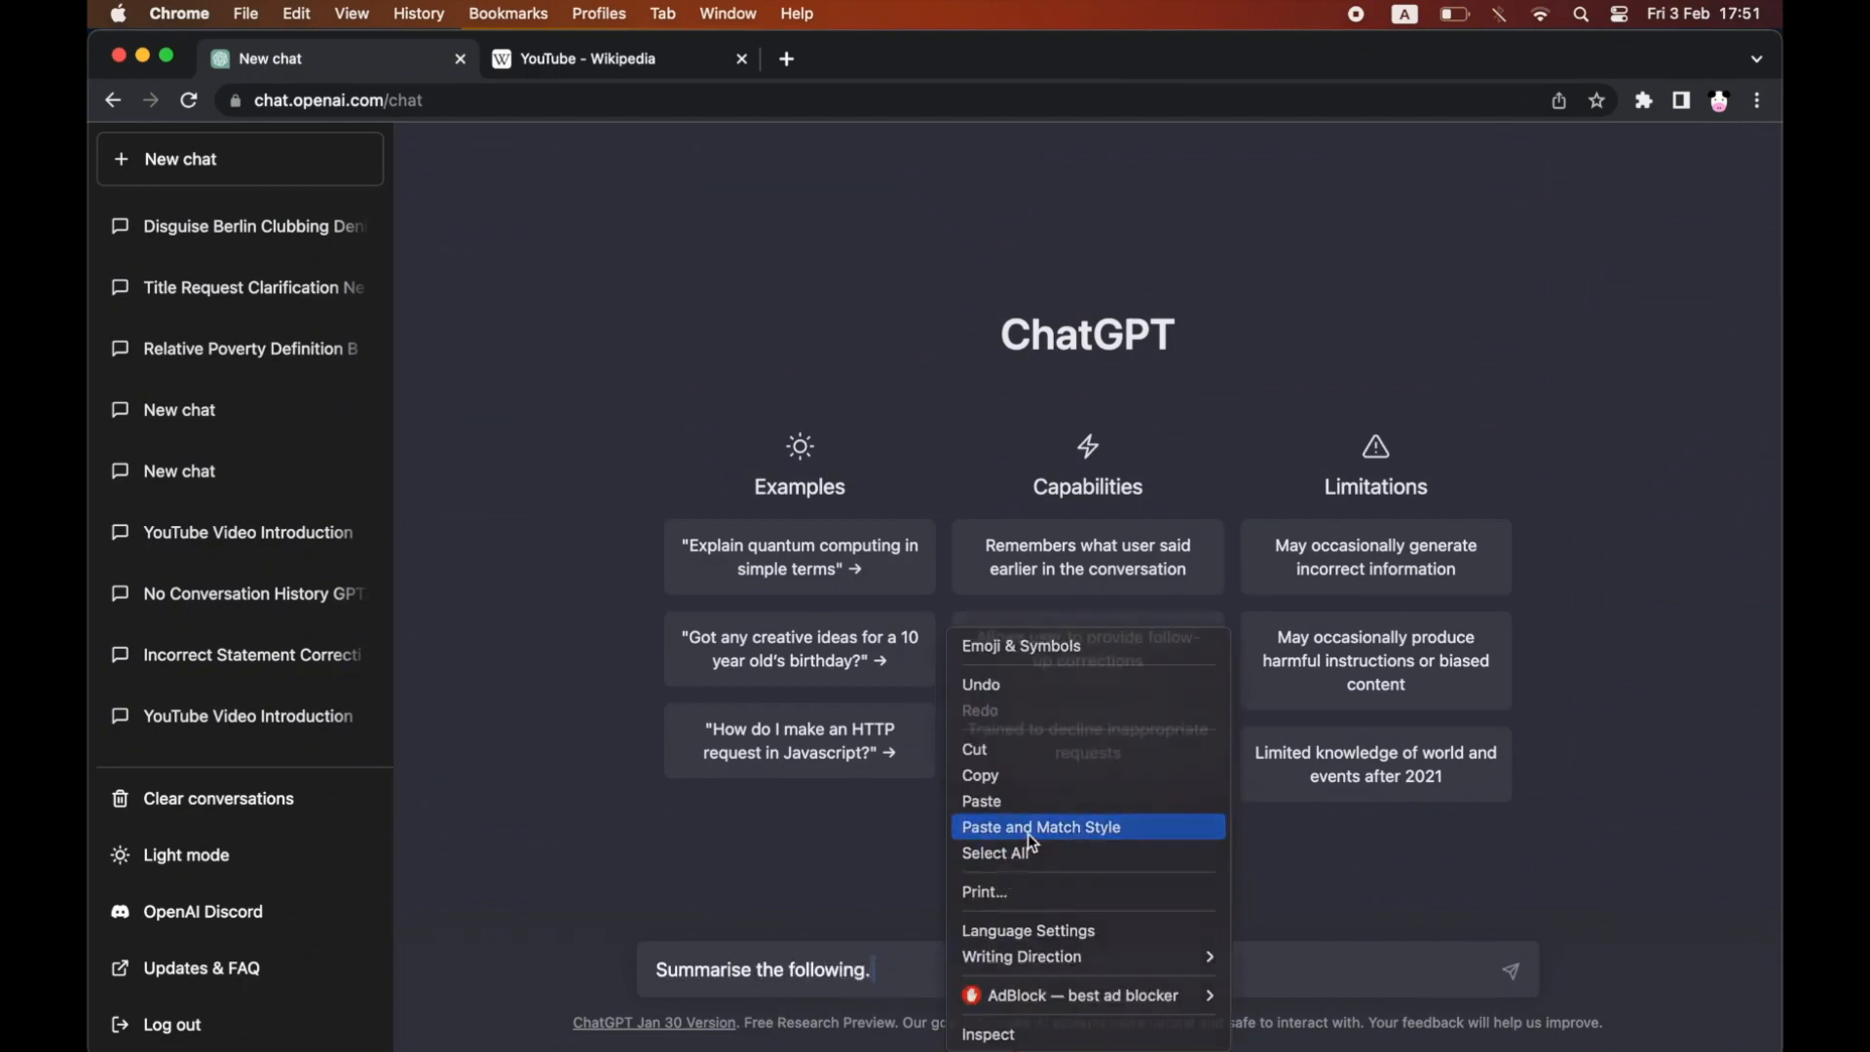
{"action": "left_click", "coordinate": [1039, 827]}
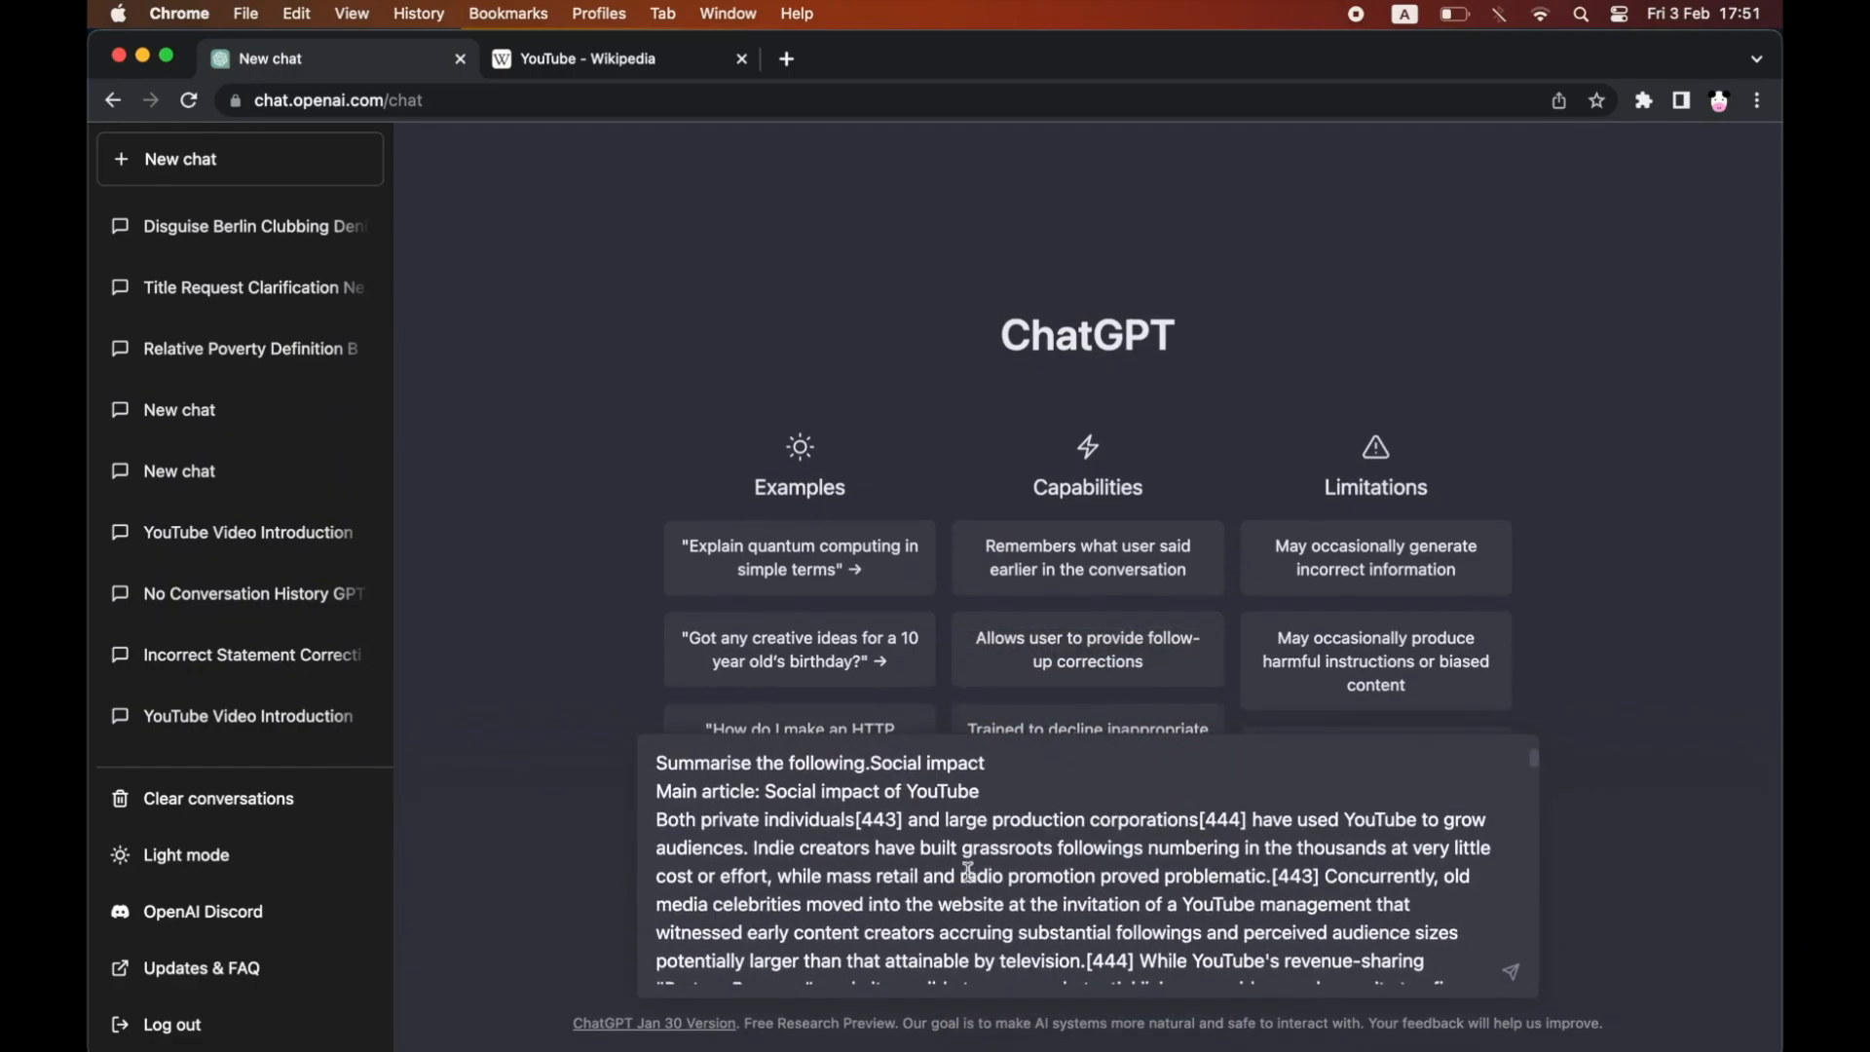